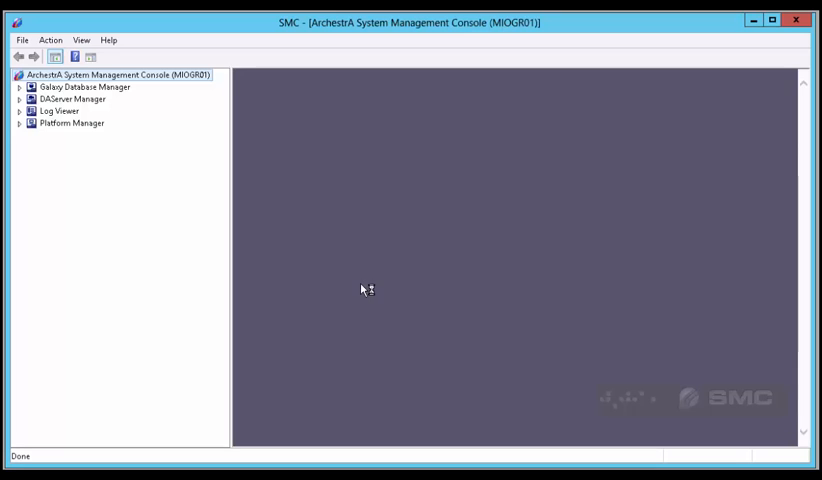
Expand Platform Manager and the Archtest8 galaxy, then view ArchTestGR's engines.
{"action": "left_click", "coordinate": [70, 123]}
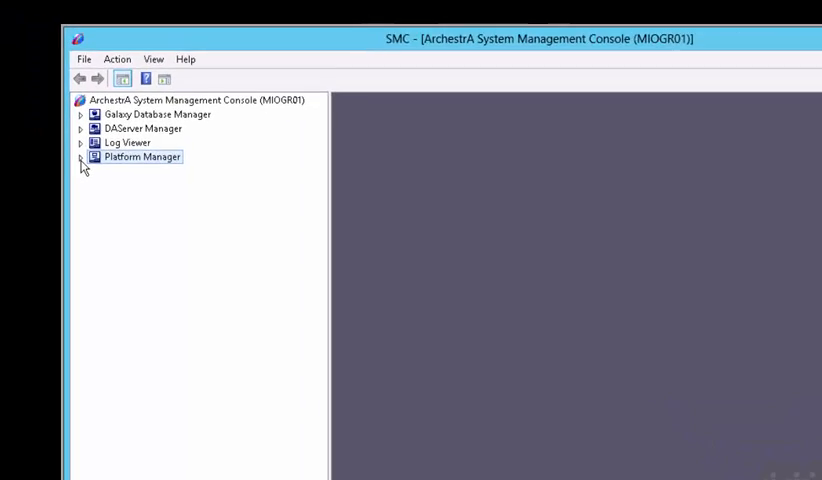
{"action": "left_click", "coordinate": [82, 157]}
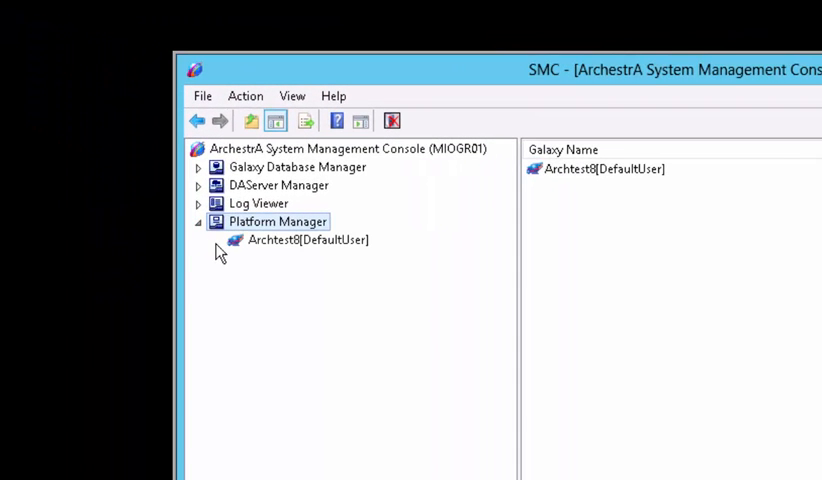
{"action": "double_click", "coordinate": [309, 239]}
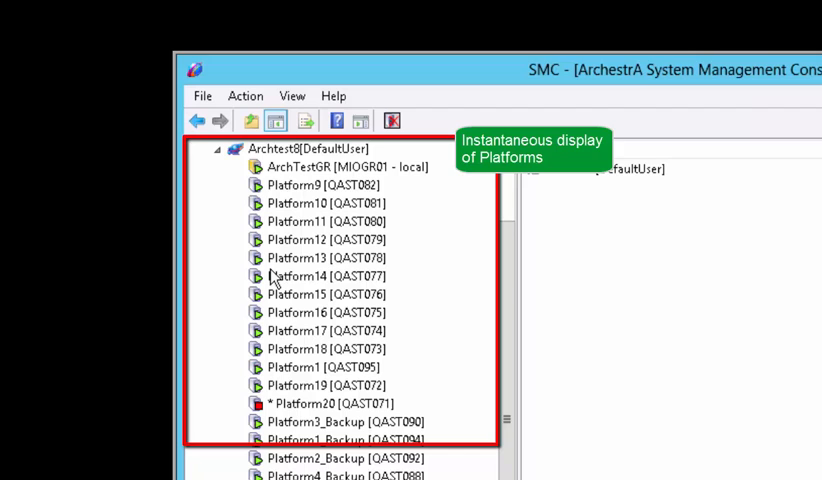
{"action": "left_click", "coordinate": [300, 148]}
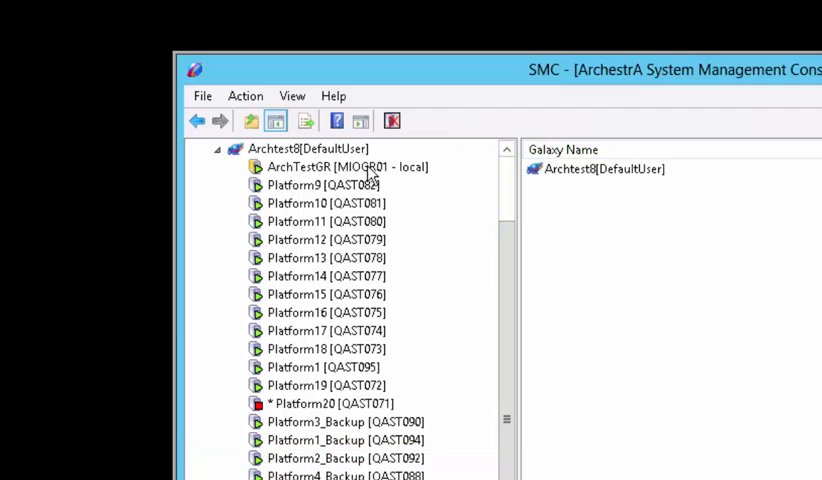
{"action": "left_click", "coordinate": [347, 167]}
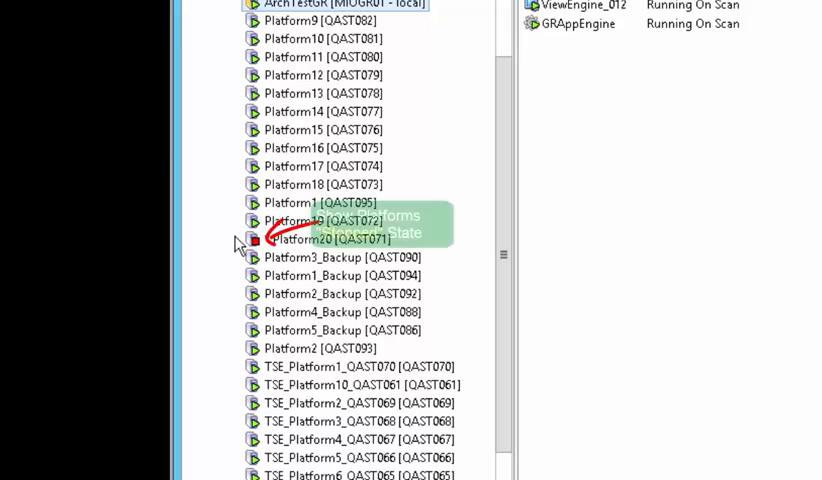
{"action": "left_click", "coordinate": [297, 239]}
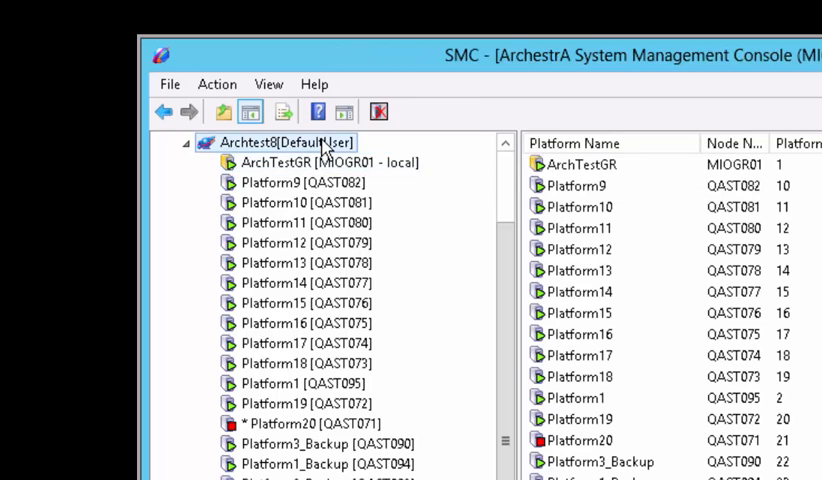
Sort the Archtest8 galaxy's platforms by name from its right-click menu.
{"action": "right_click", "coordinate": [280, 142]}
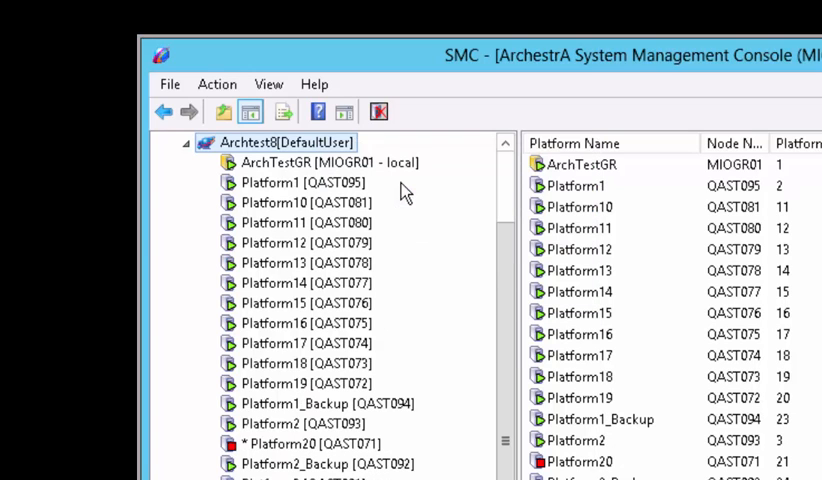
{"action": "right_click", "coordinate": [270, 142]}
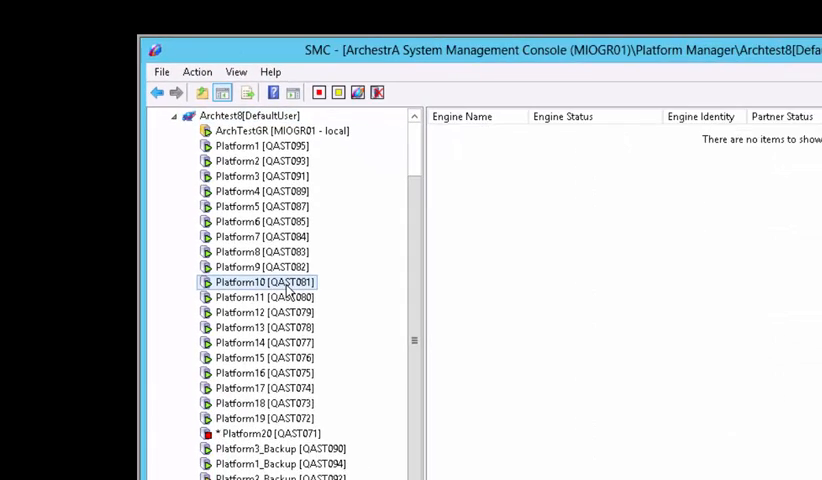
Show Platform10's eight engines and highlight BuffEngine10_1.
{"action": "left_click", "coordinate": [263, 282]}
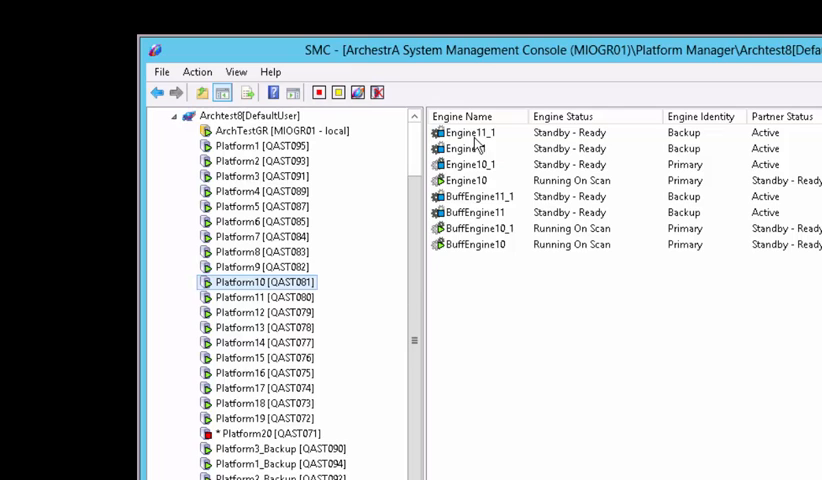
{"action": "mouse_move", "coordinate": [470, 255]}
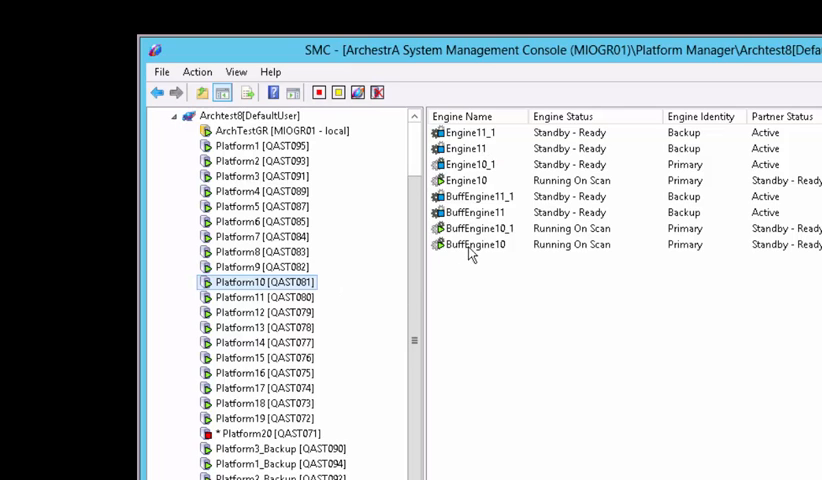
{"action": "mouse_move", "coordinate": [474, 256]}
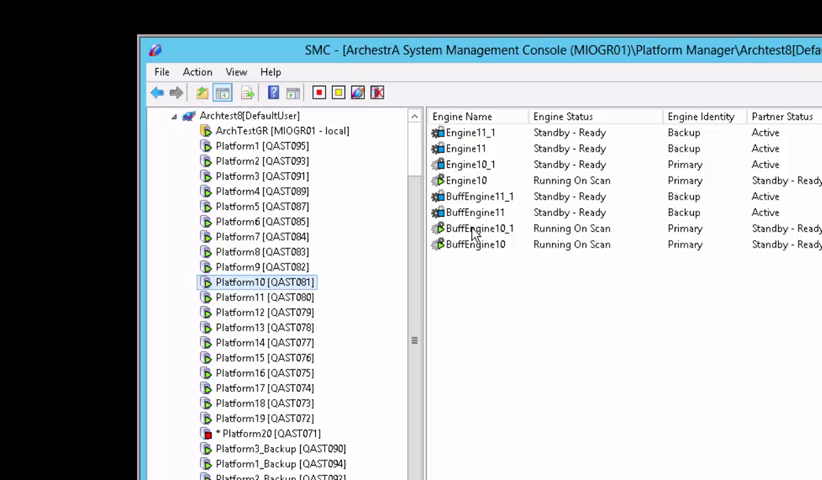
{"action": "left_click", "coordinate": [478, 228]}
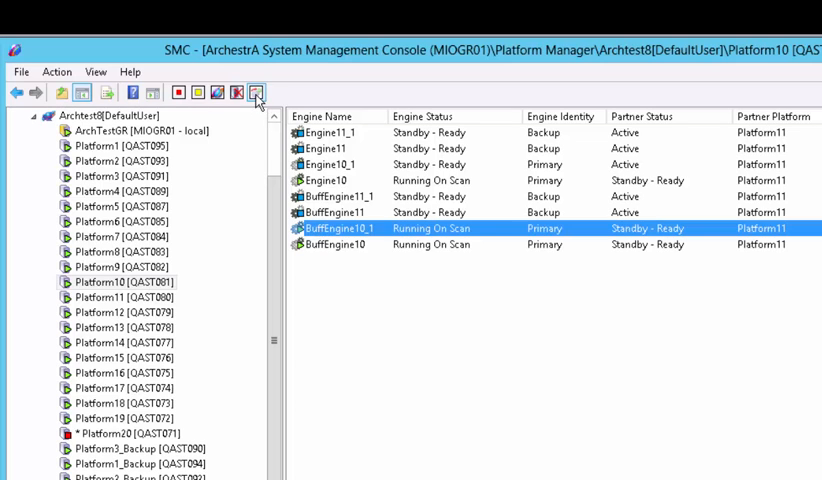
{"action": "mouse_move", "coordinate": [256, 92]}
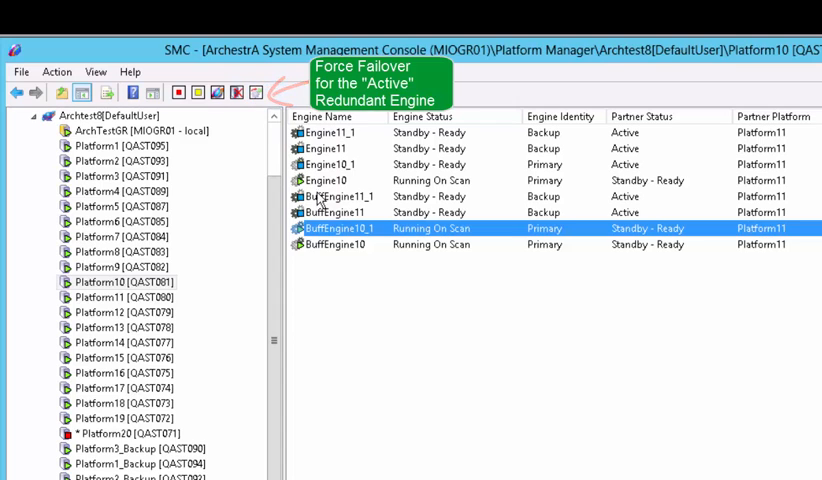
{"action": "right_click", "coordinate": [340, 228]}
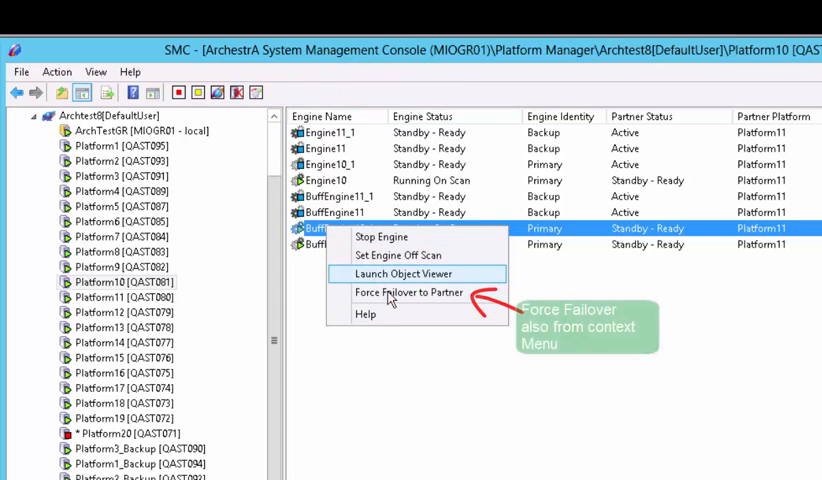
{"action": "left_click", "coordinate": [408, 292]}
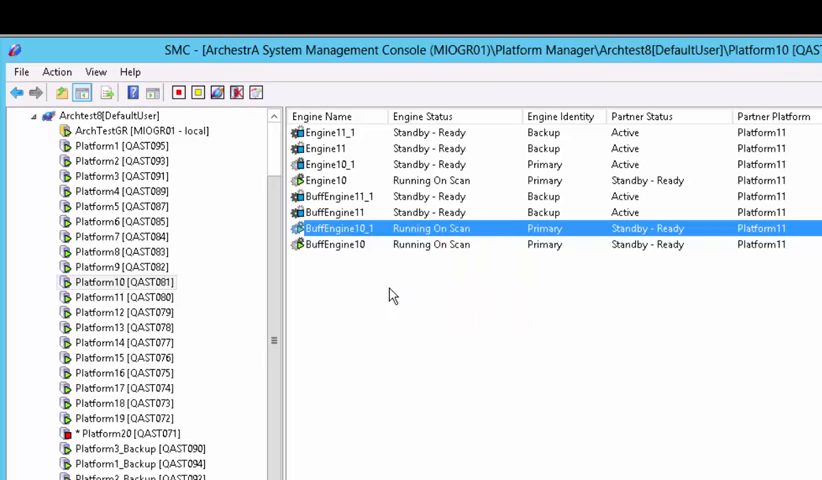